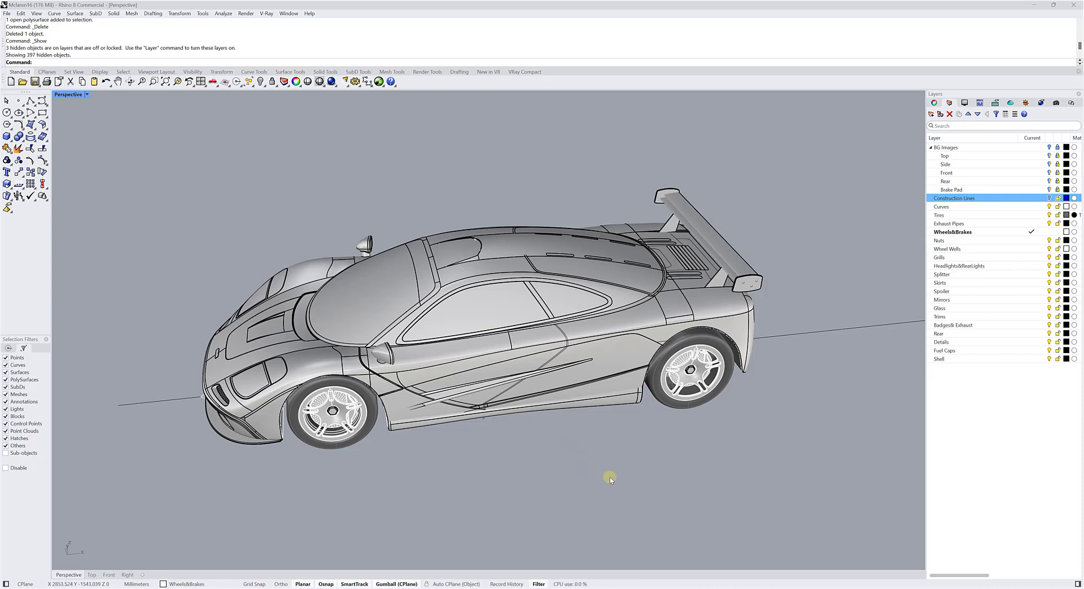
{"action": "mouse_move", "coordinate": [820, 300]}
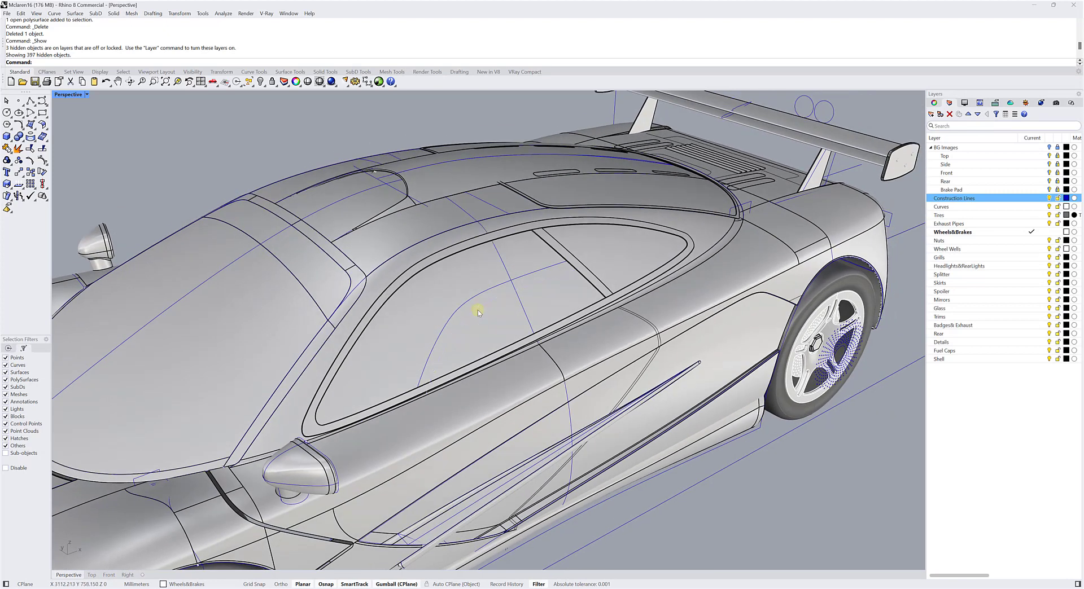
- Select the side-window curve to confirm it is on the Construction Lines layer, then zoom out to the whole car
{"action": "left_click", "coordinate": [467, 303]}
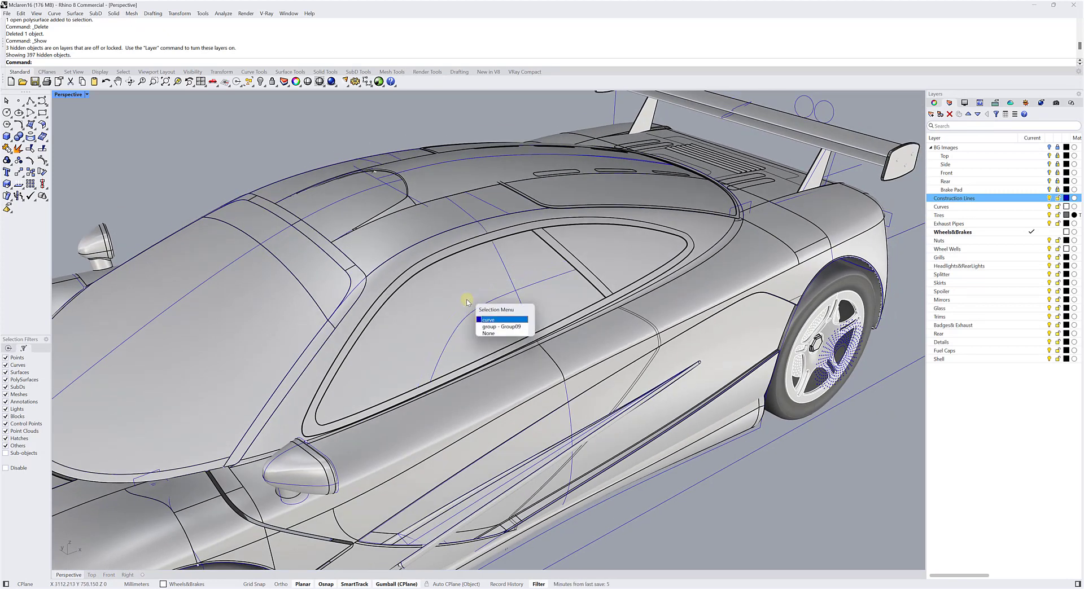
{"action": "left_click", "coordinate": [488, 319]}
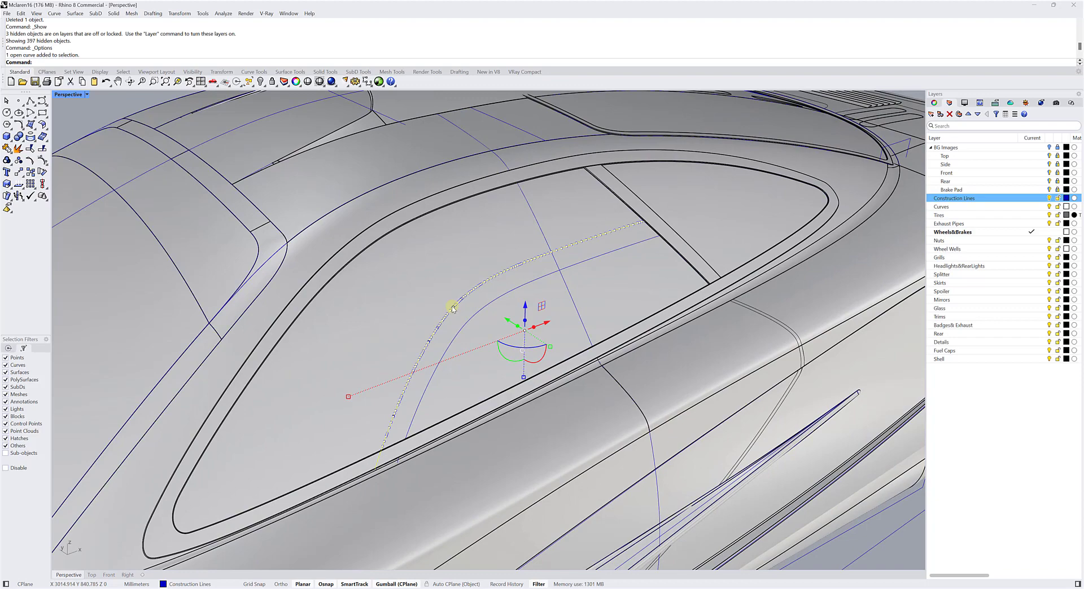
{"action": "scroll", "scroll_direction": "down", "scroll_amount": 3}
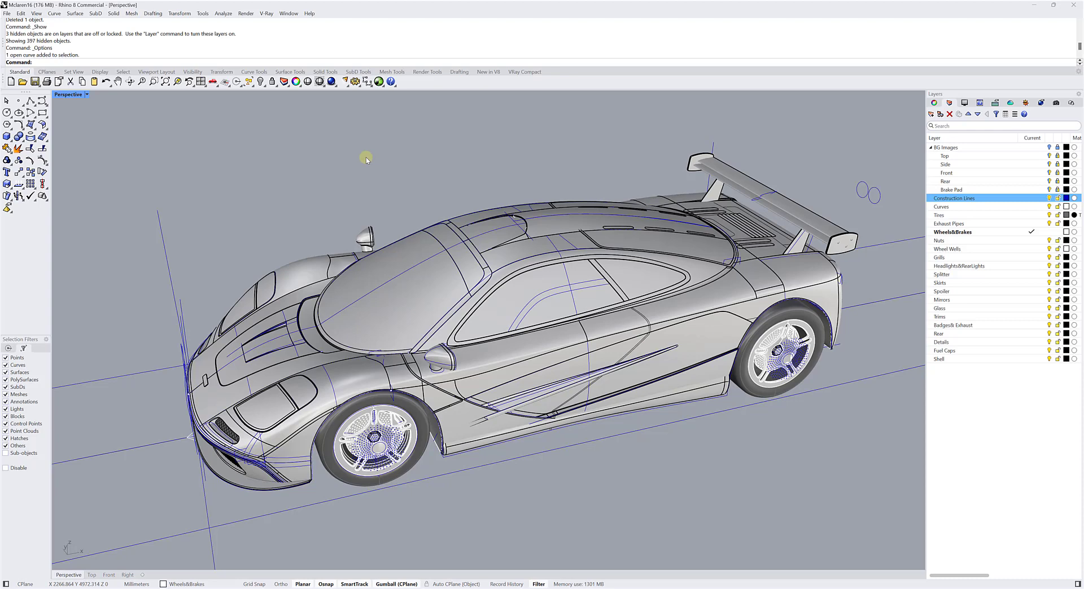
{"action": "mouse_move", "coordinate": [376, 163]}
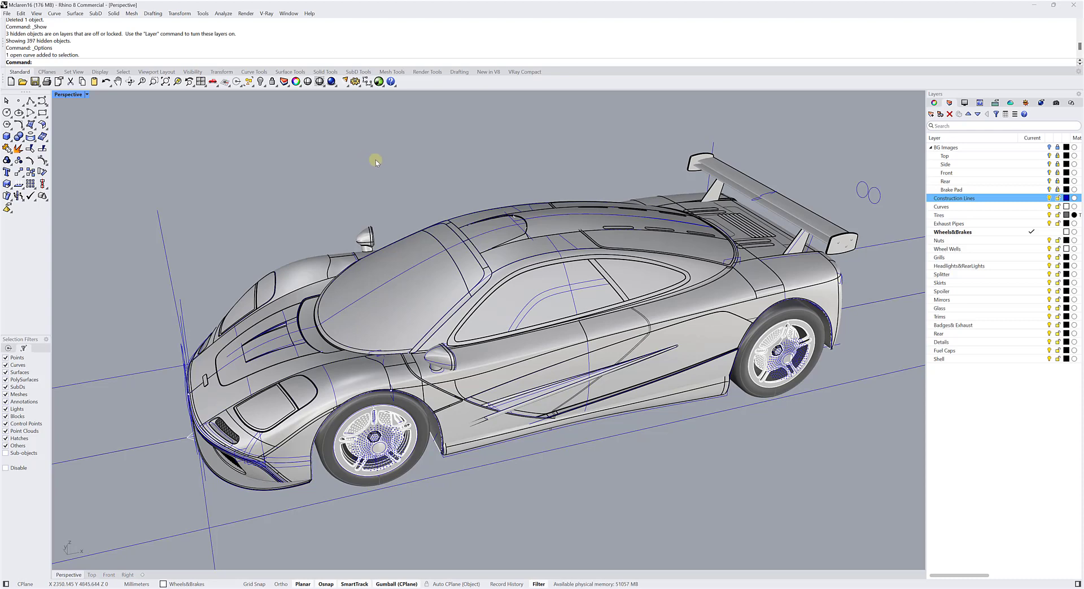
{"action": "mouse_move", "coordinate": [377, 163]}
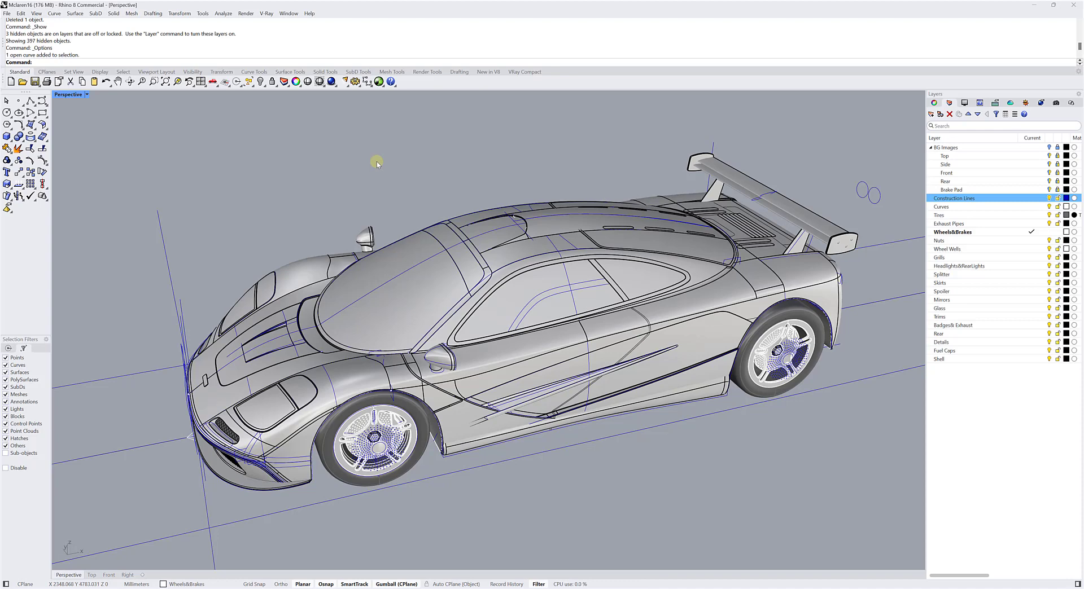
{"action": "mouse_move", "coordinate": [544, 289]}
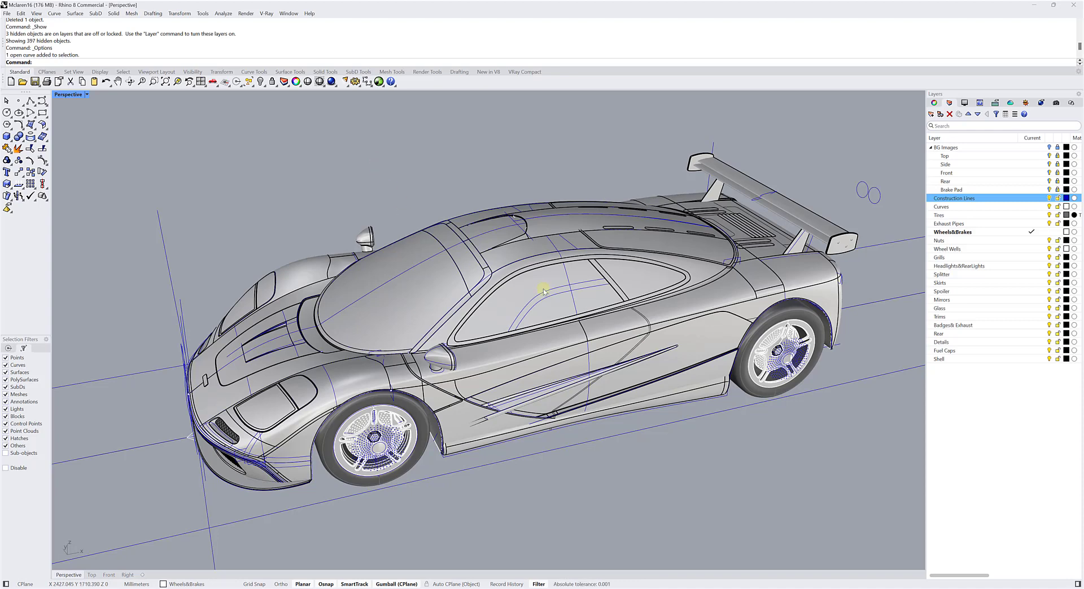
{"action": "mouse_move", "coordinate": [393, 170]}
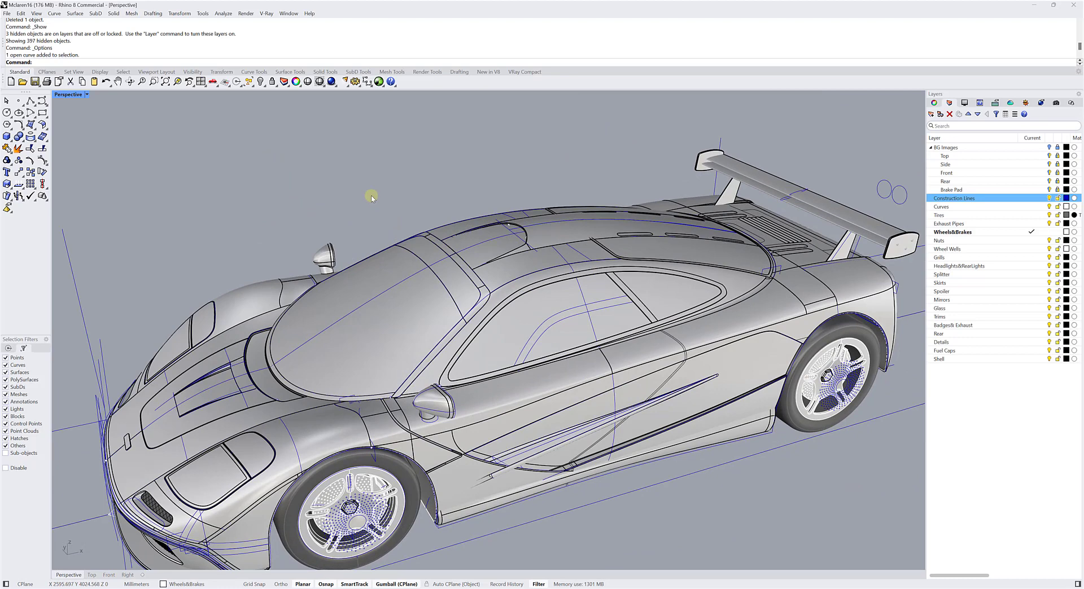
{"action": "mouse_move", "coordinate": [377, 202]}
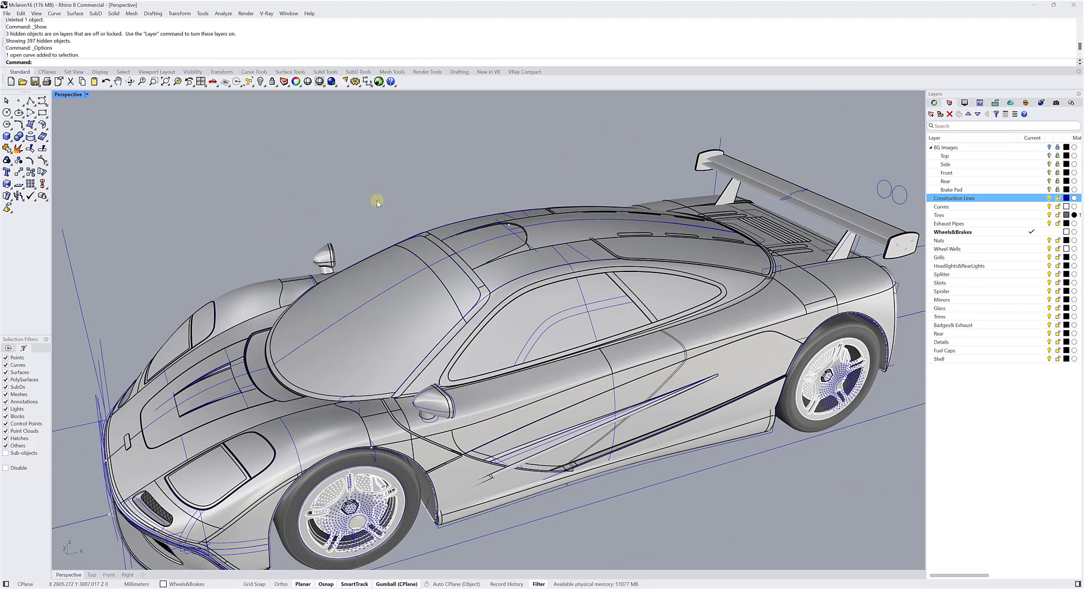
{"action": "mouse_move", "coordinate": [371, 196]}
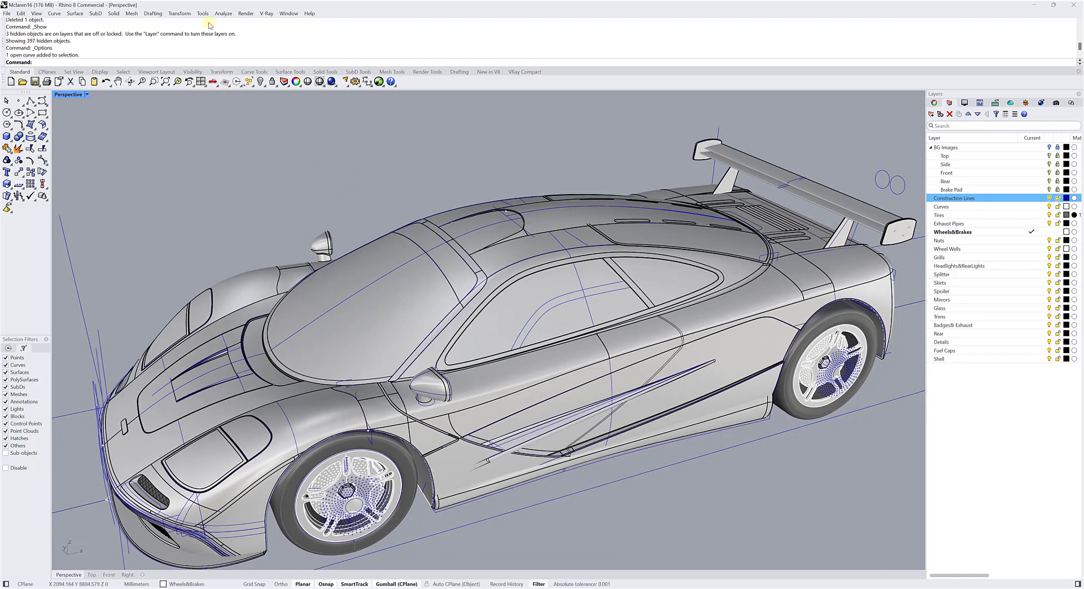
- Reach Rhino Options > View > Display Modes with the list of modes (Wireframe, Shaded, Technical) expanded
{"action": "left_click", "coordinate": [202, 13]}
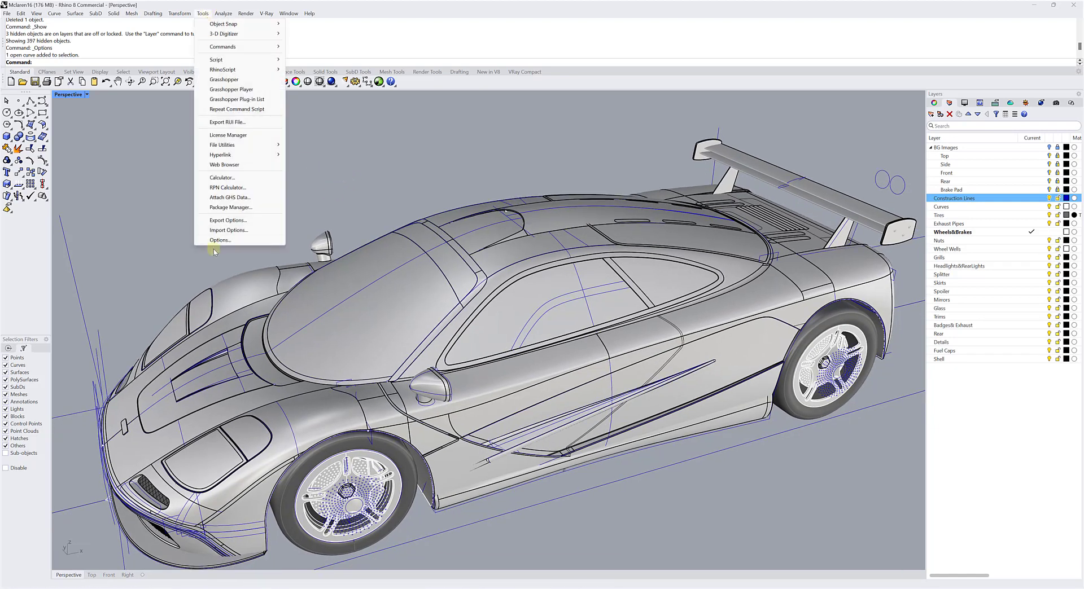
{"action": "left_click", "coordinate": [220, 239]}
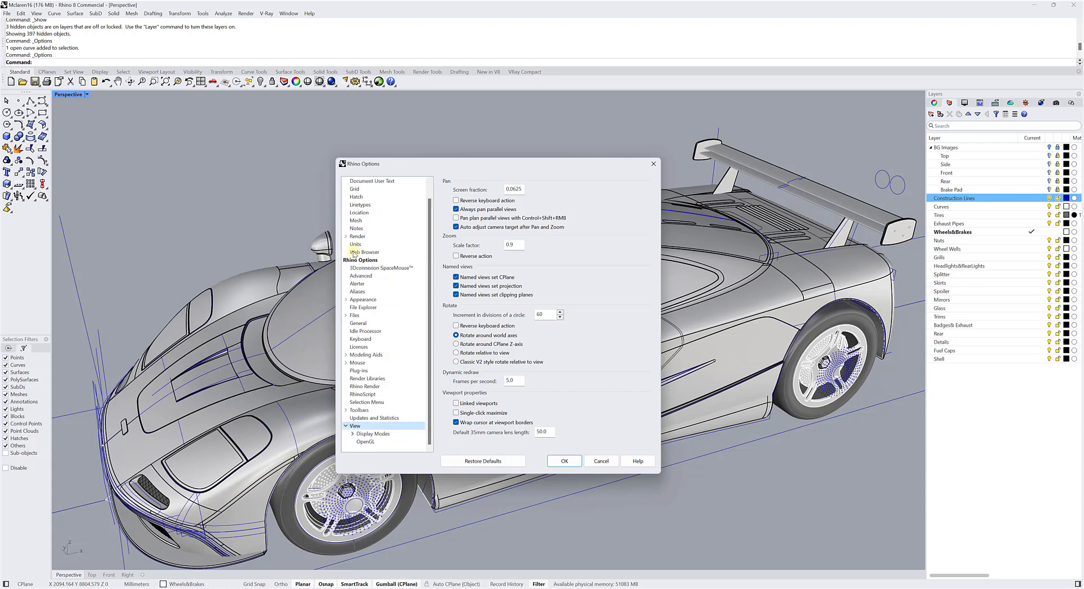
{"action": "left_click", "coordinate": [374, 434]}
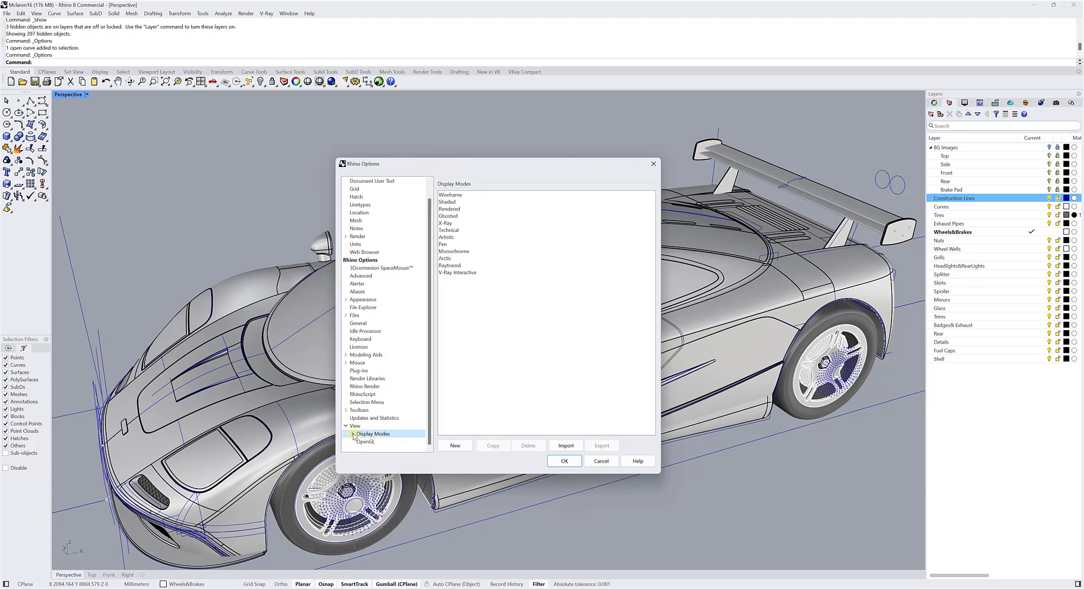
{"action": "left_click", "coordinate": [347, 434]}
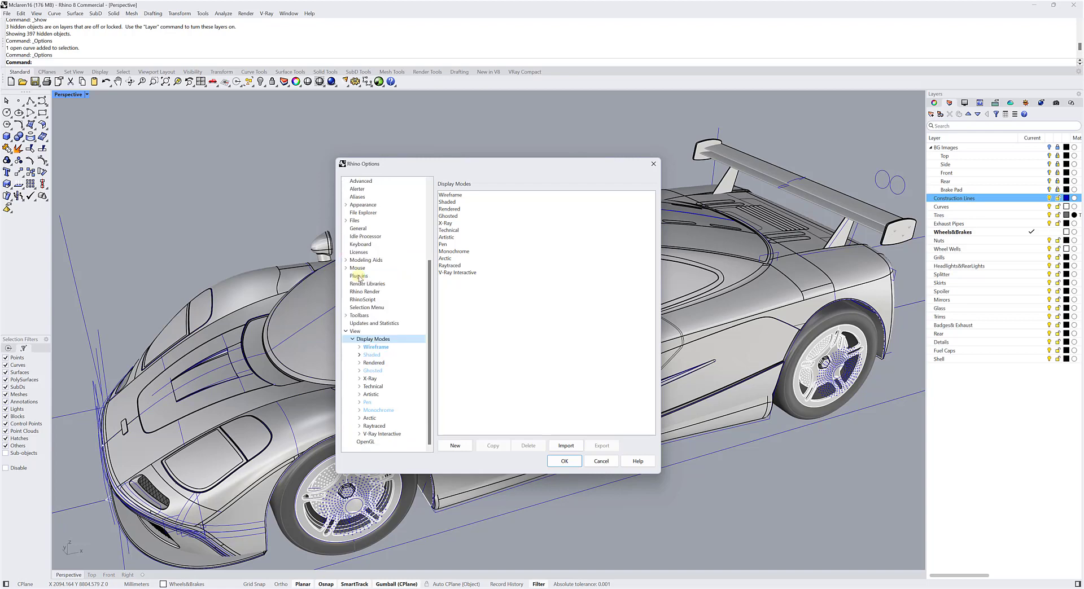
{"action": "left_click", "coordinate": [375, 338]}
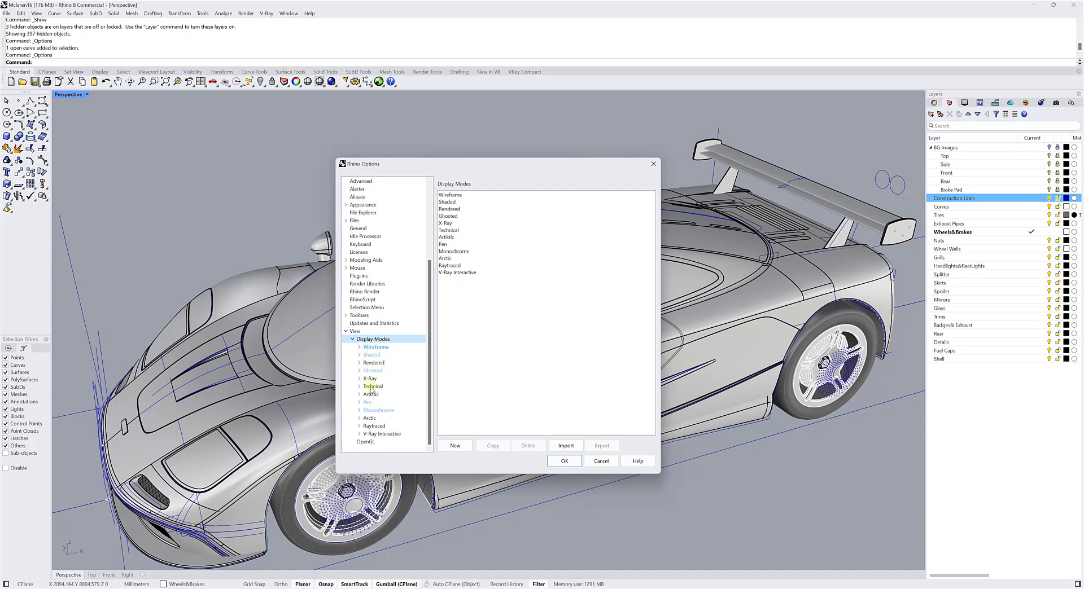
{"action": "mouse_move", "coordinate": [371, 394]}
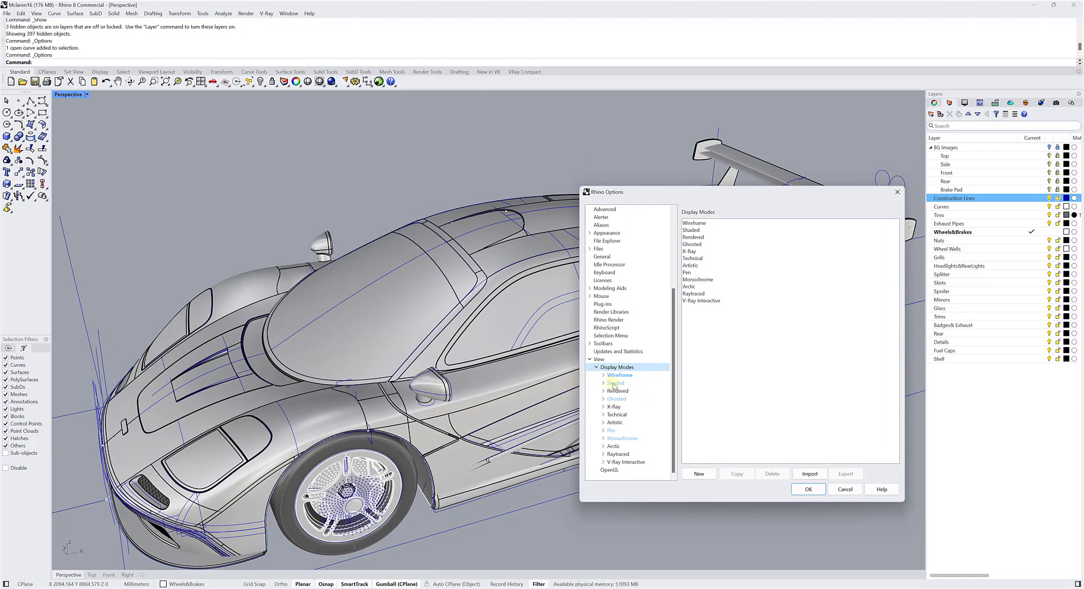
- Compare Shaded with Rendered and Ghosted settings, then expand the Shaded display mode node
{"action": "left_click", "coordinate": [614, 384]}
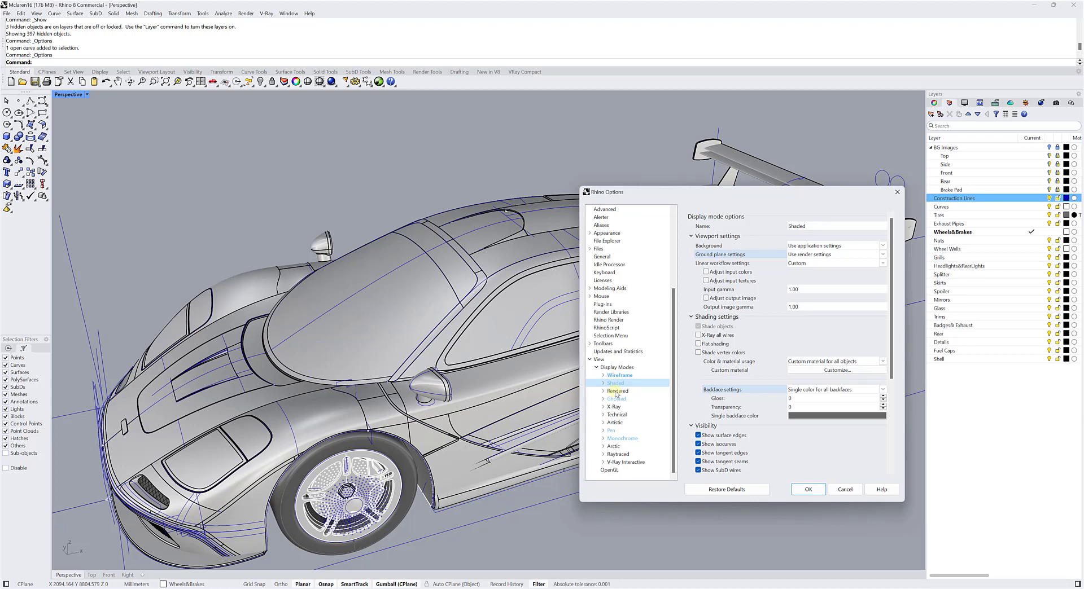
{"action": "left_click", "coordinate": [617, 390]}
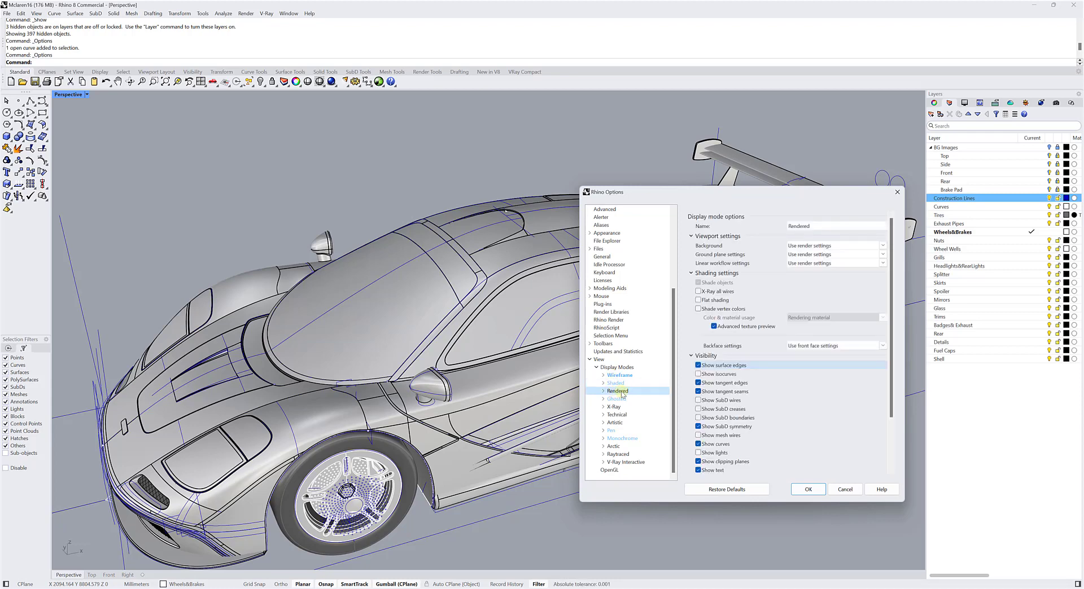
{"action": "left_click", "coordinate": [615, 384]}
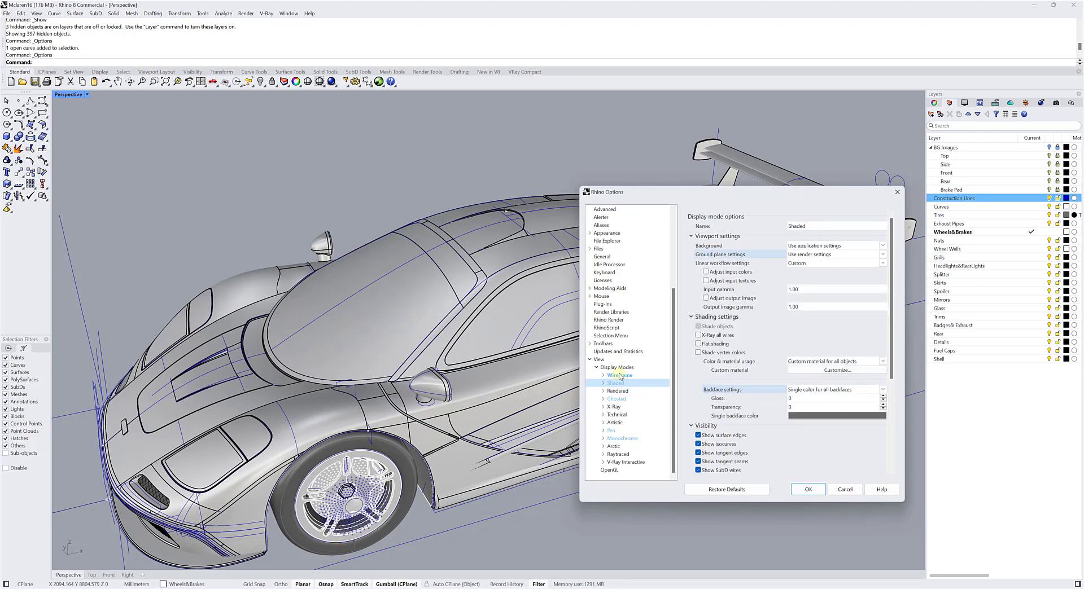
{"action": "left_click", "coordinate": [617, 399]}
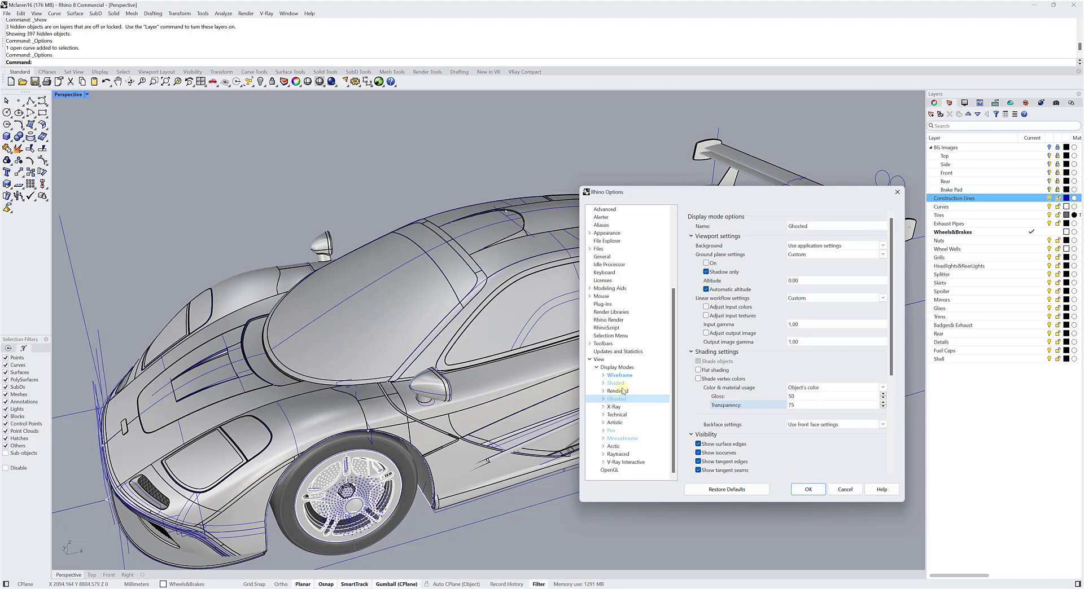
{"action": "left_click", "coordinate": [615, 382]}
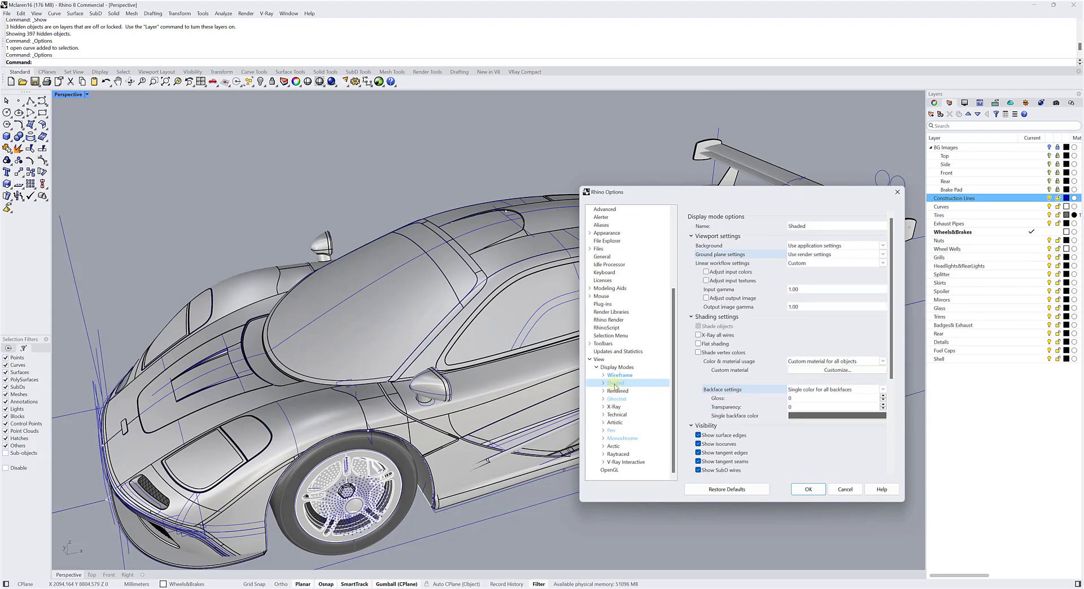
{"action": "left_click", "coordinate": [604, 383]}
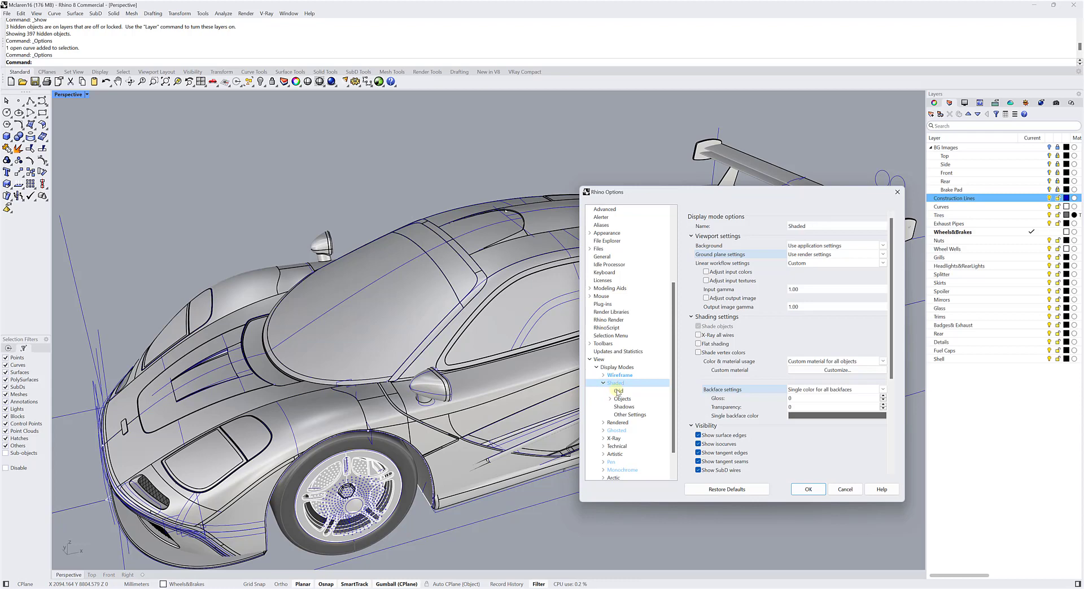
- Show Shaded's Grid then Objects settings, expanding the object categories (Points, Curves, Surfaces, Meshes)
{"action": "left_click", "coordinate": [618, 391]}
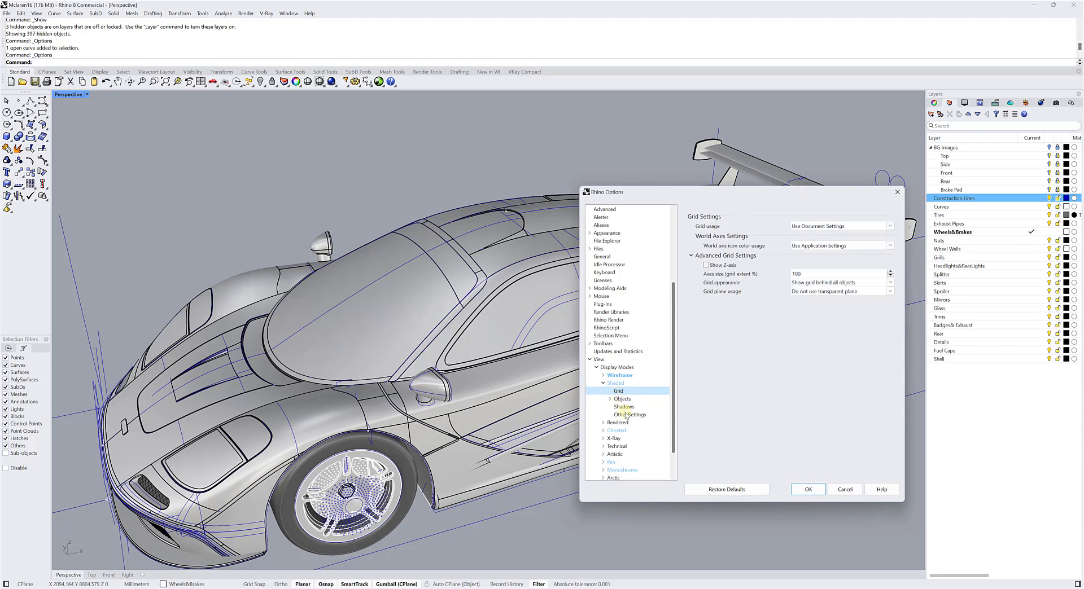
{"action": "left_click", "coordinate": [621, 398]}
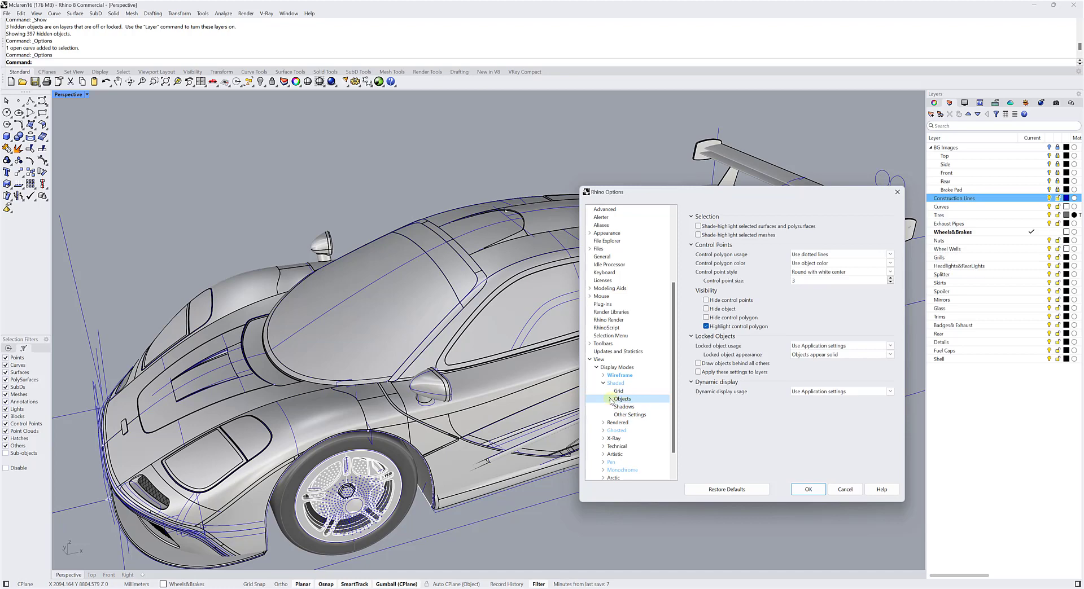
{"action": "left_click", "coordinate": [604, 399]}
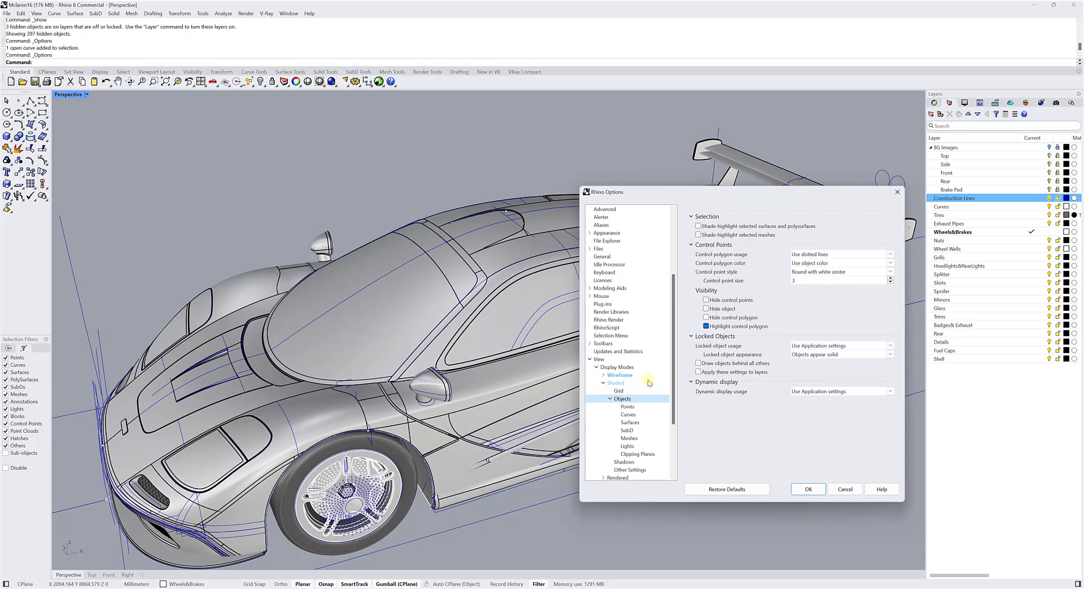
{"action": "scroll", "scroll_direction": "down", "scroll_amount": 3}
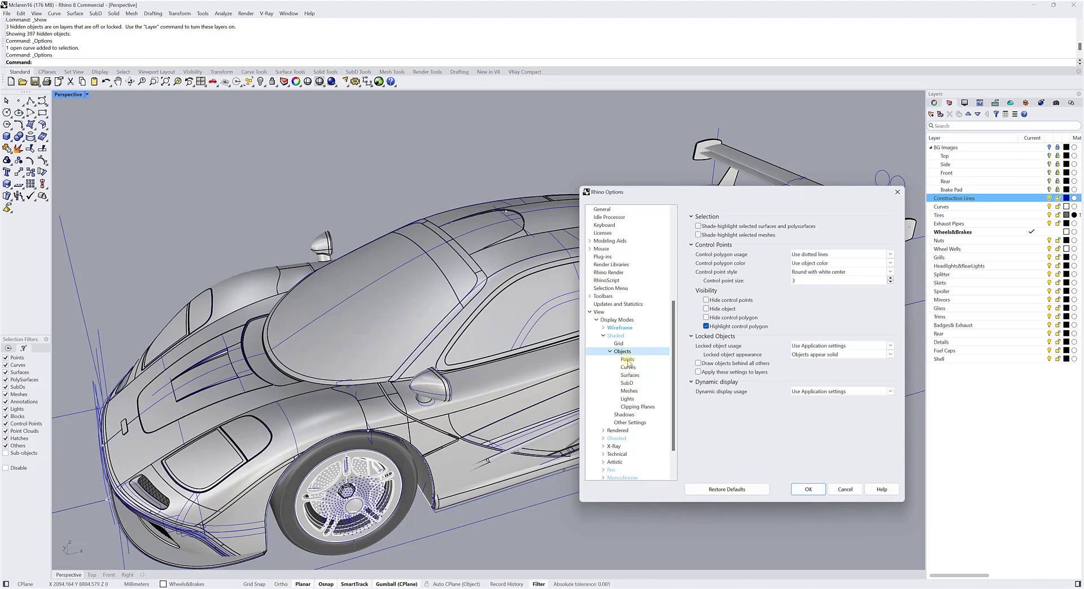
- Set the Shaded mode Curves width scale to 3 and confirm with OK
{"action": "left_click", "coordinate": [626, 367]}
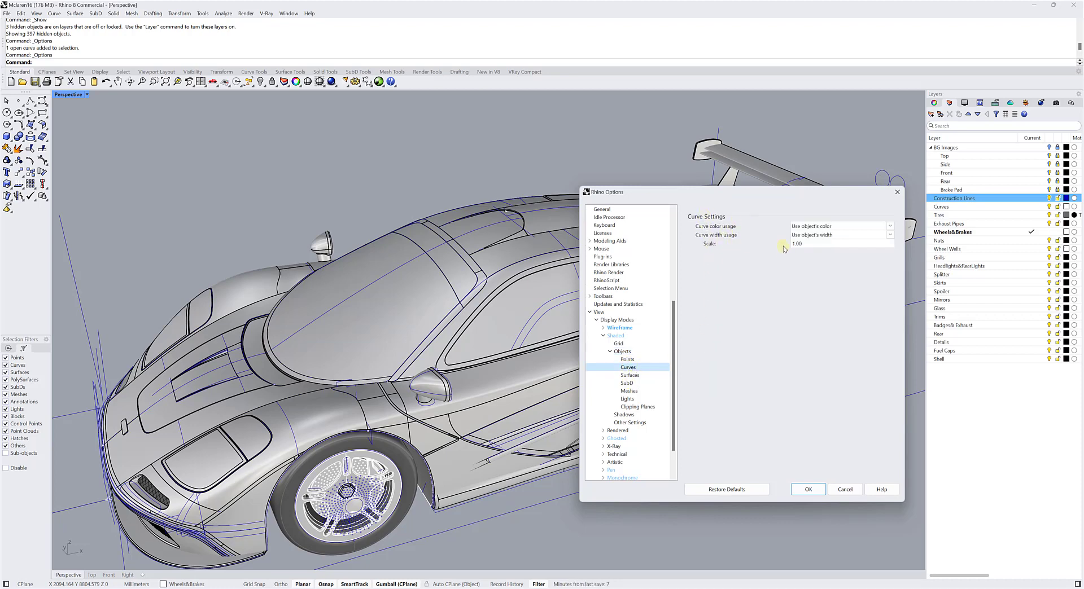
{"action": "left_click", "coordinate": [798, 244]}
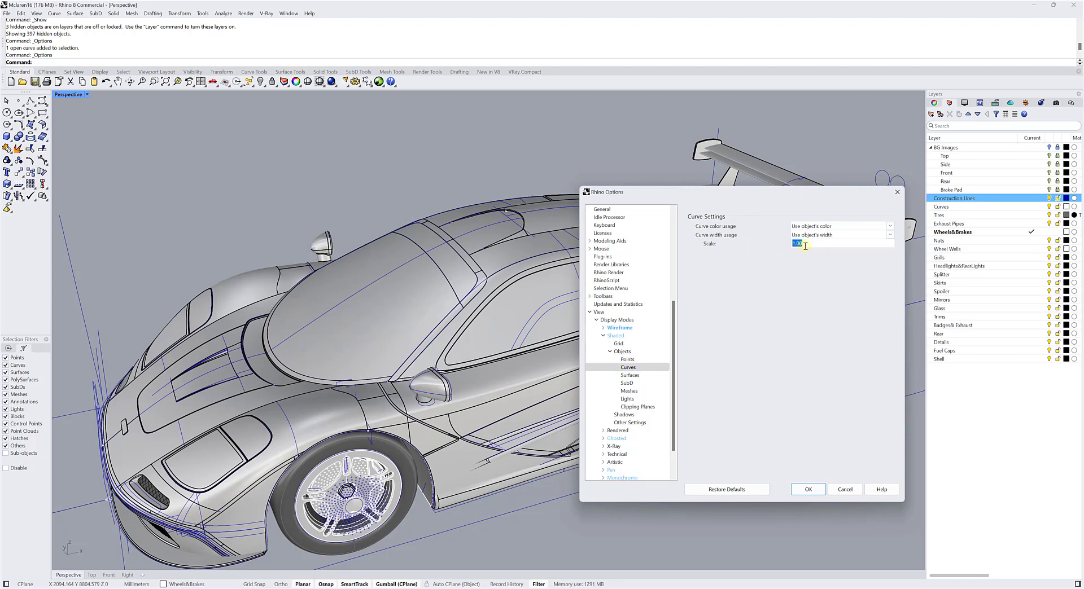
{"action": "mouse_move", "coordinate": [840, 246]}
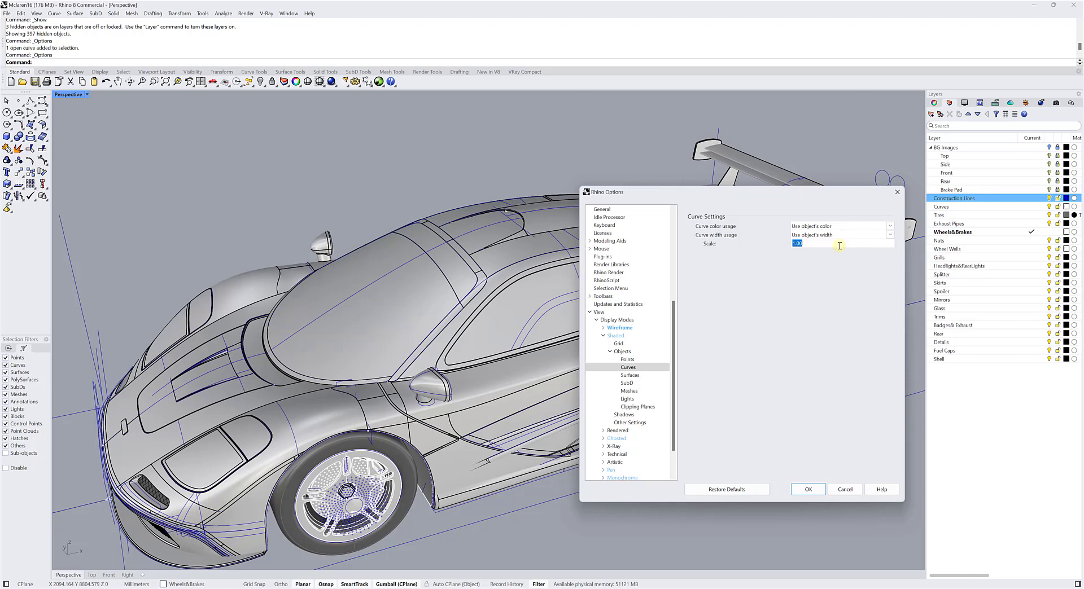
{"action": "type", "text": "2"}
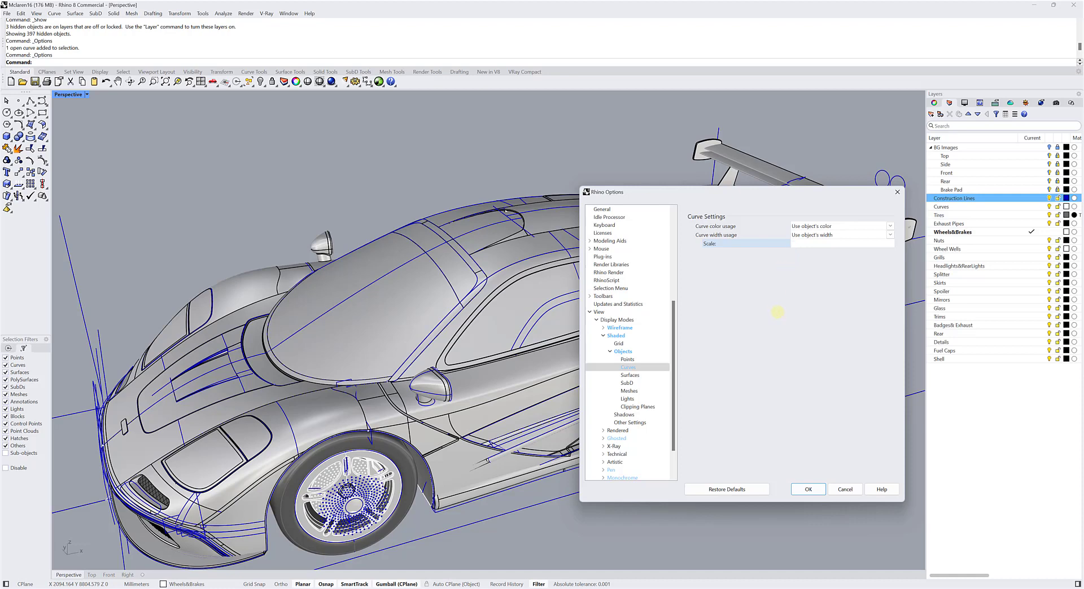
{"action": "left_click", "coordinate": [815, 243]}
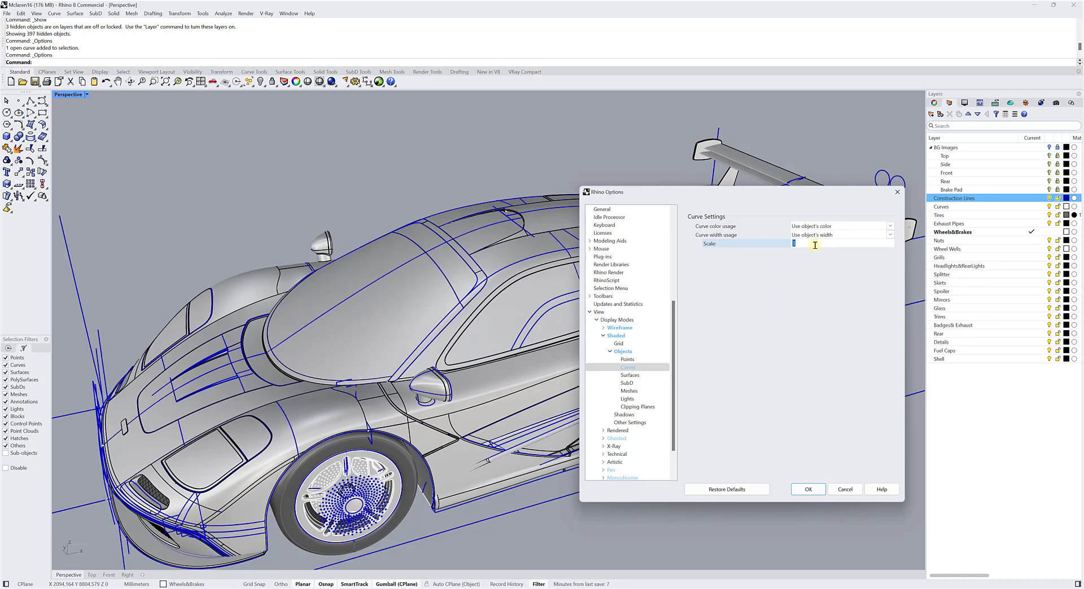
{"action": "type", "text": "6"}
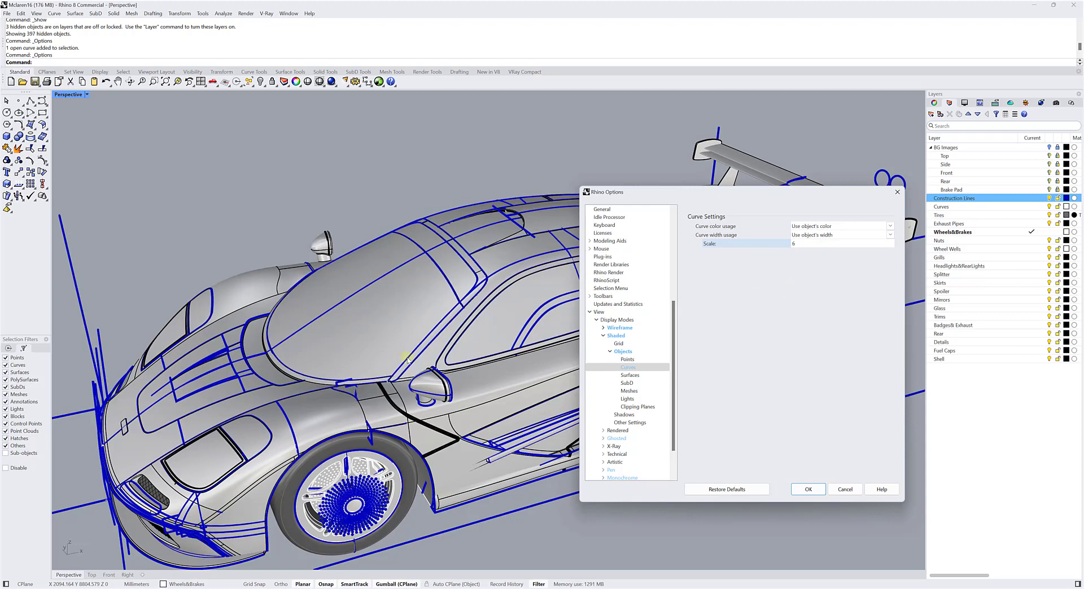
{"action": "mouse_move", "coordinate": [476, 290]}
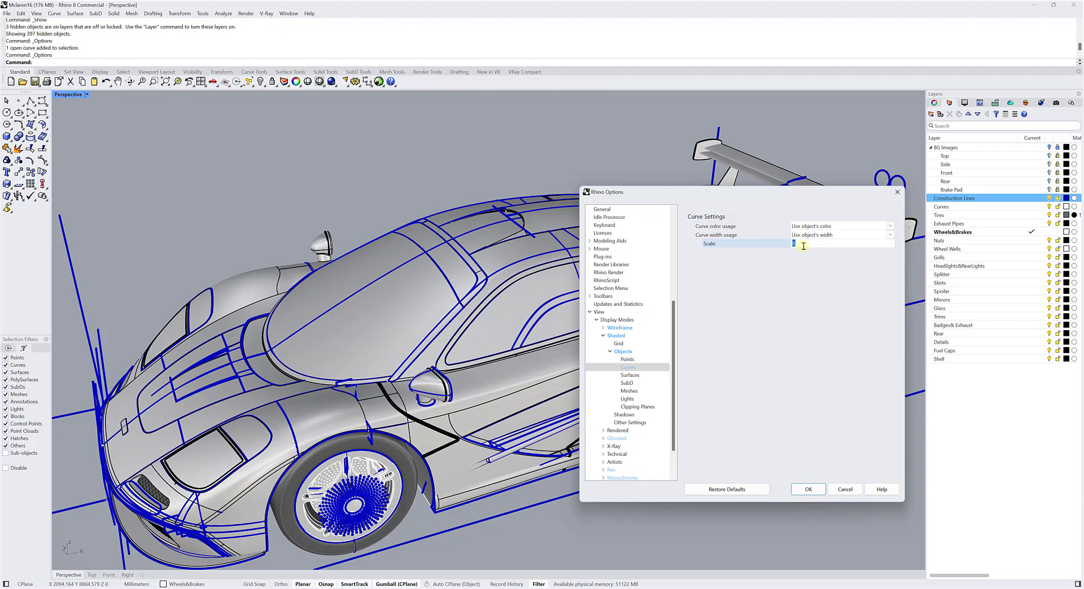
{"action": "type", "text": "3"}
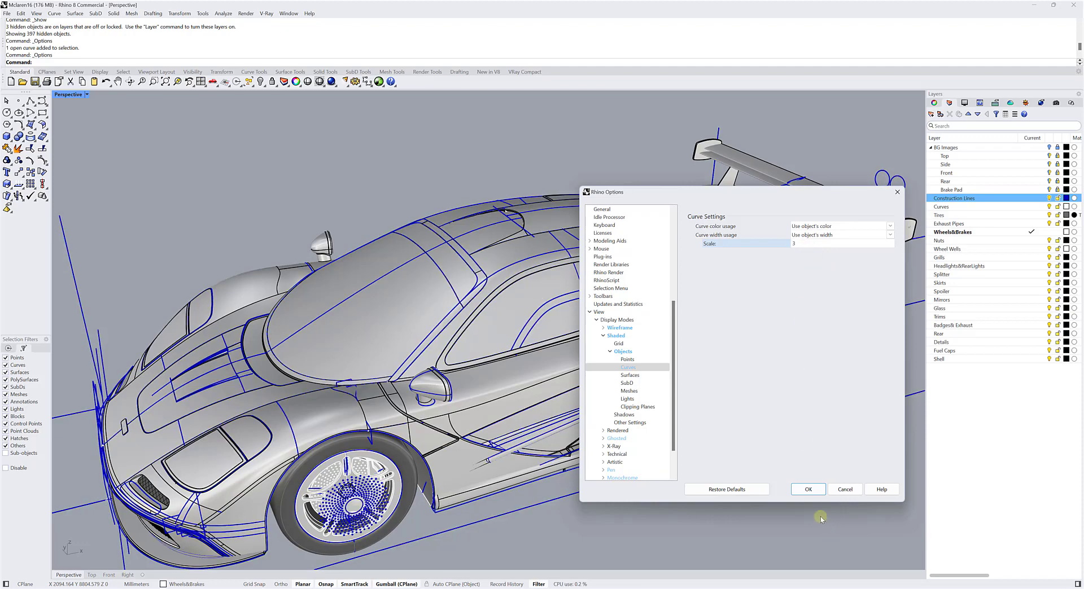
{"action": "left_click", "coordinate": [809, 489]}
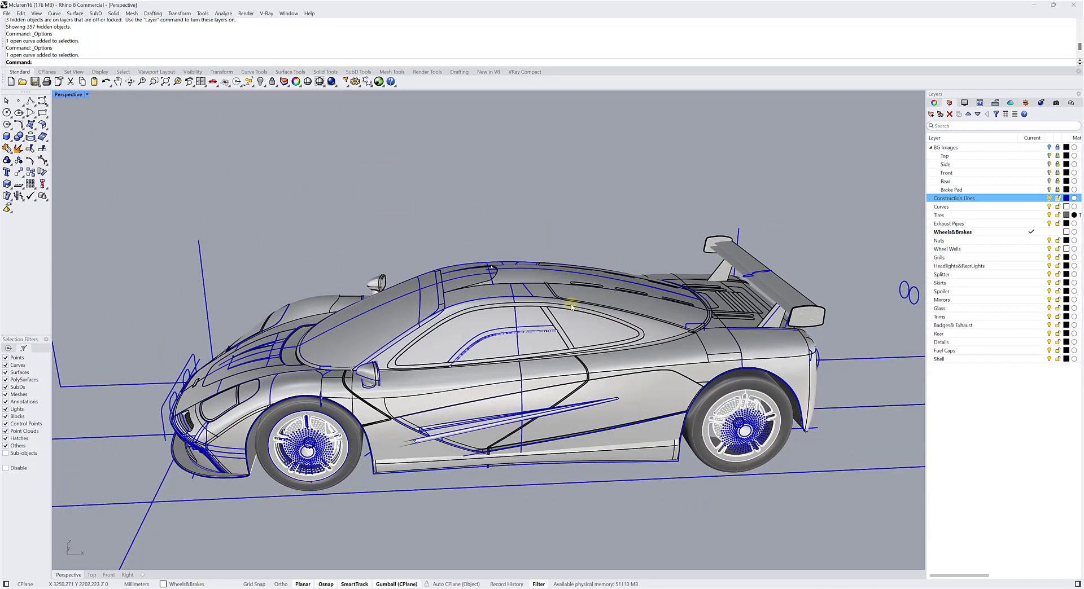
- Reopen Rhino Options and expand the Wireframe display mode with its Objects to show Wireframe settings
{"action": "left_click", "coordinate": [202, 13]}
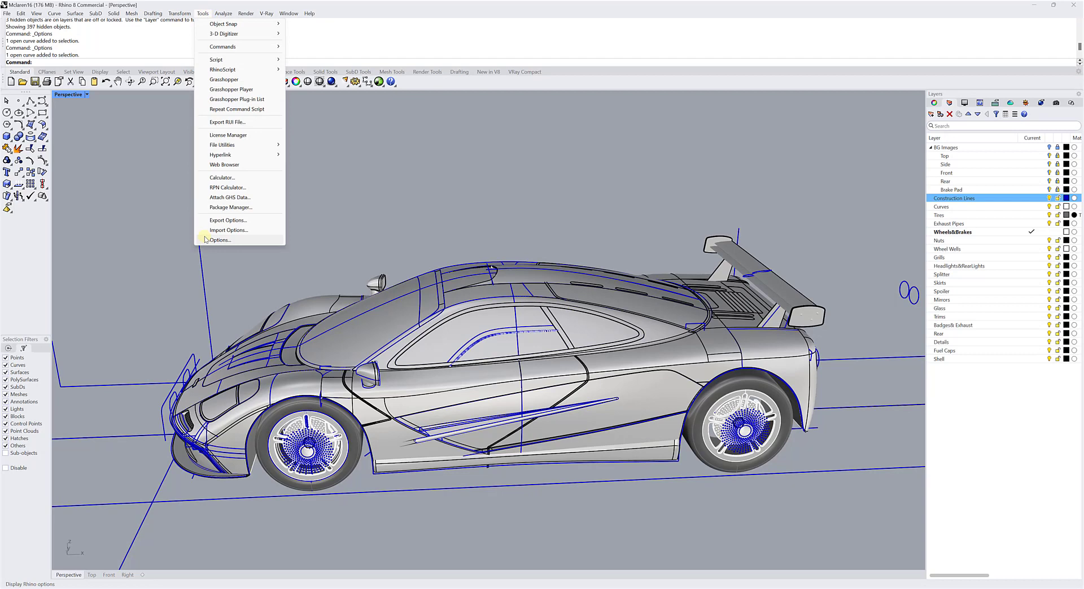
{"action": "left_click", "coordinate": [219, 240]}
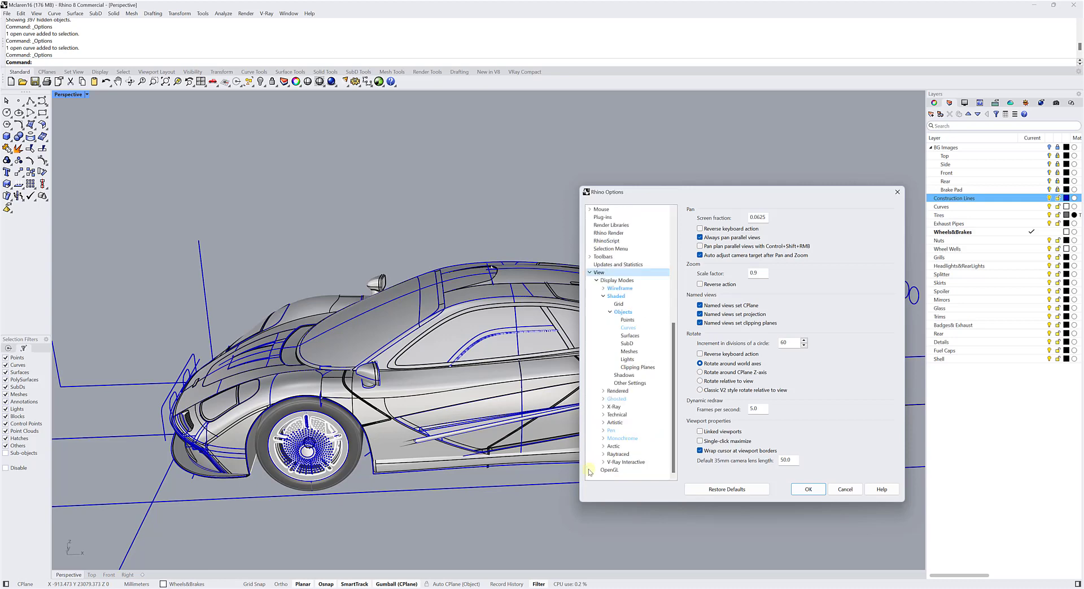
{"action": "left_click", "coordinate": [614, 296]}
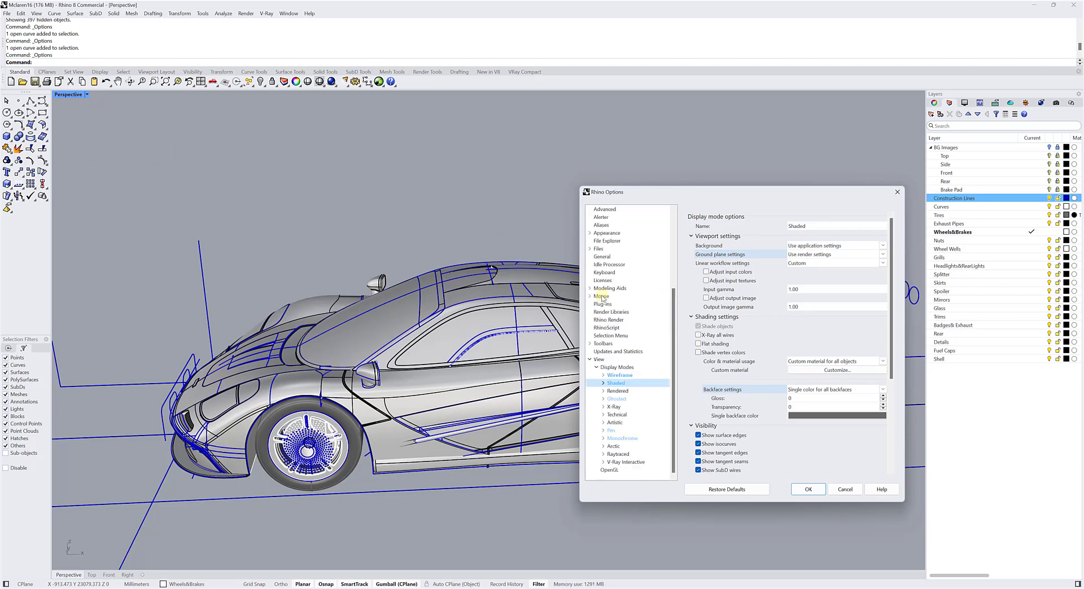
{"action": "left_click", "coordinate": [603, 375]}
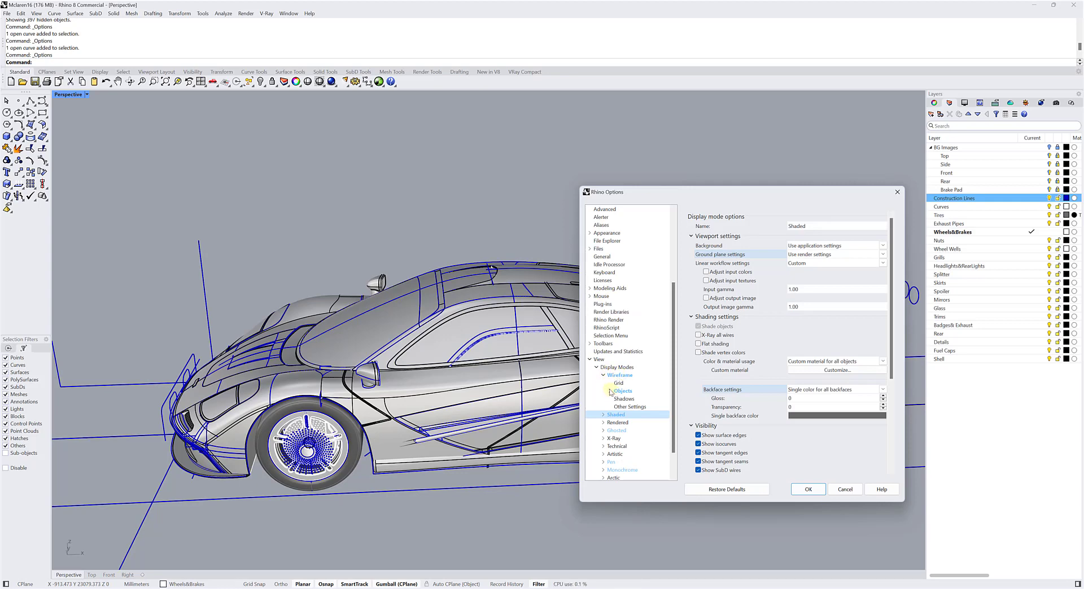
{"action": "left_click", "coordinate": [610, 390]}
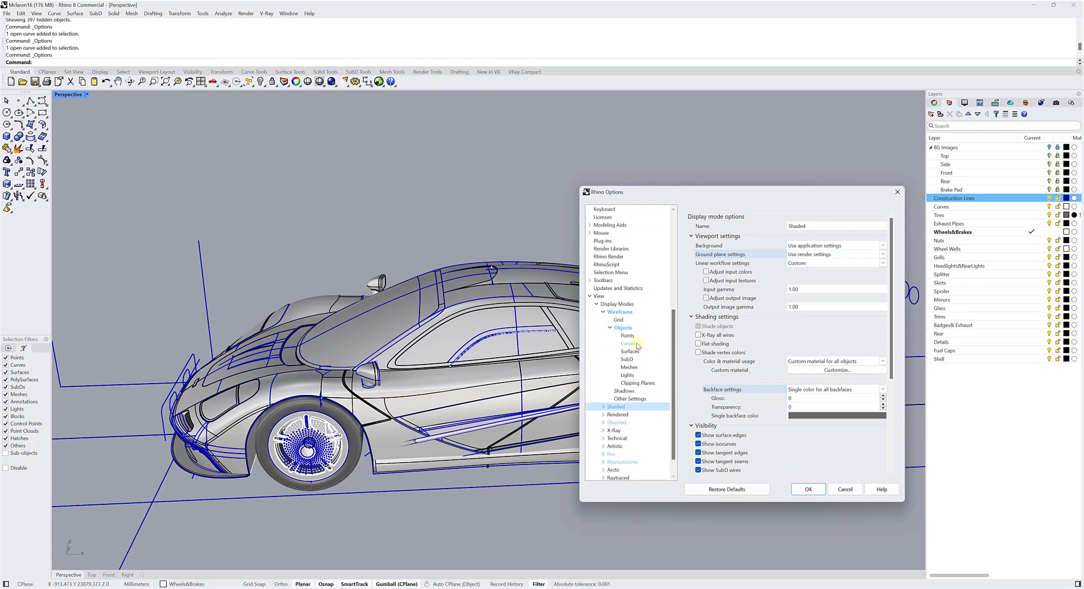
{"action": "left_click", "coordinate": [627, 343]}
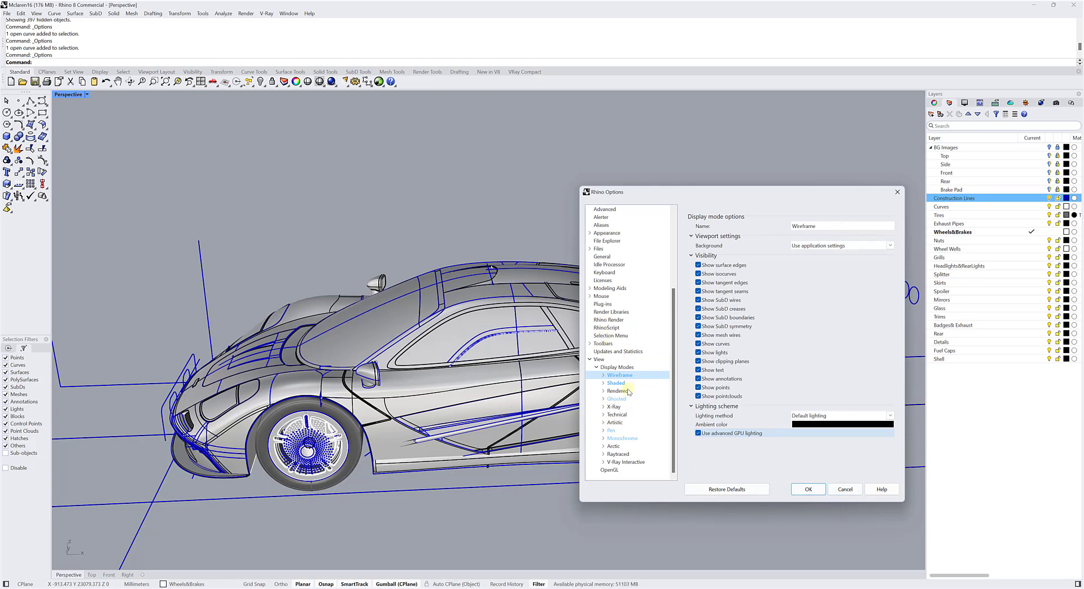
- Expand Wireframe's object categories, then Cancel the options without further changes
{"action": "left_click", "coordinate": [590, 375]}
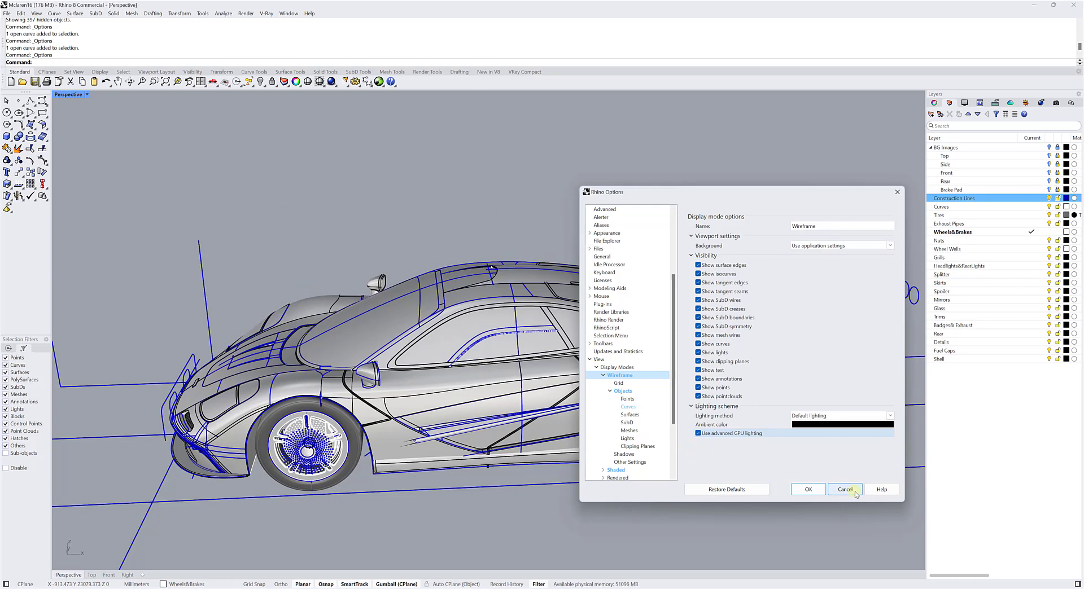
{"action": "left_click", "coordinate": [844, 489]}
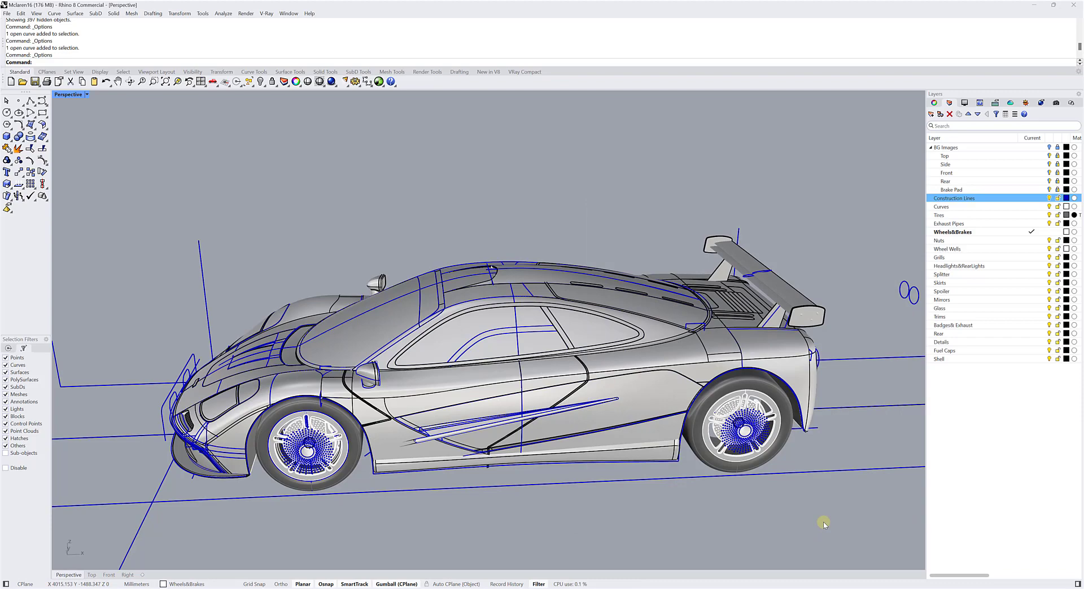